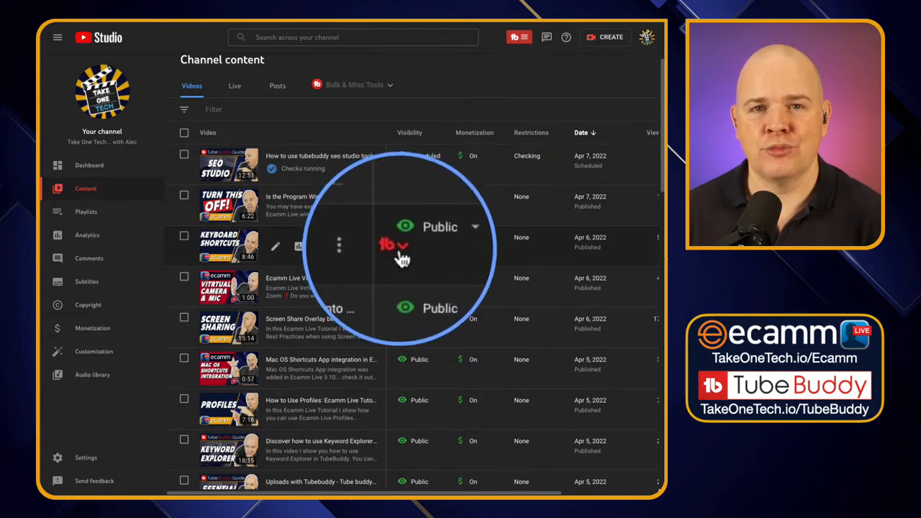
# - Open TubeBuddy's menu for the Keyboard Shortcuts video, browse Launch Pad and Info, then return to Tools
pyautogui.click(394, 246)
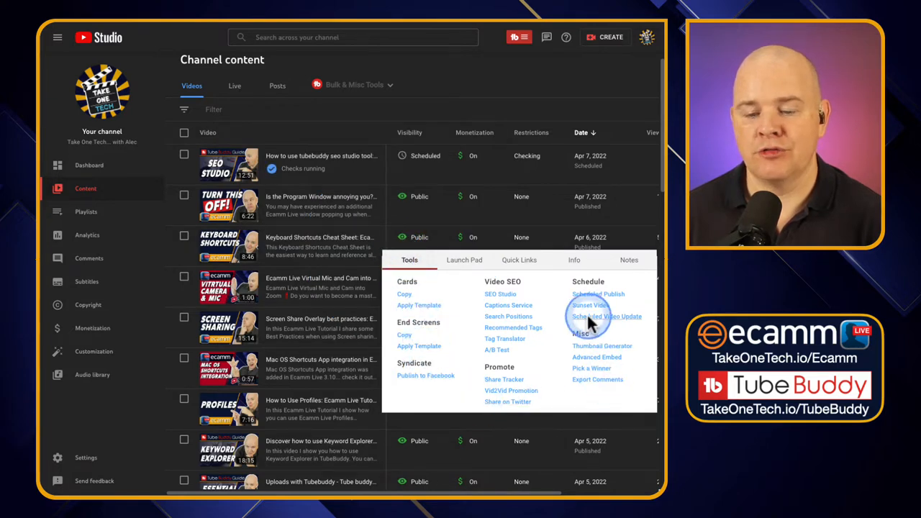
pyautogui.click(464, 260)
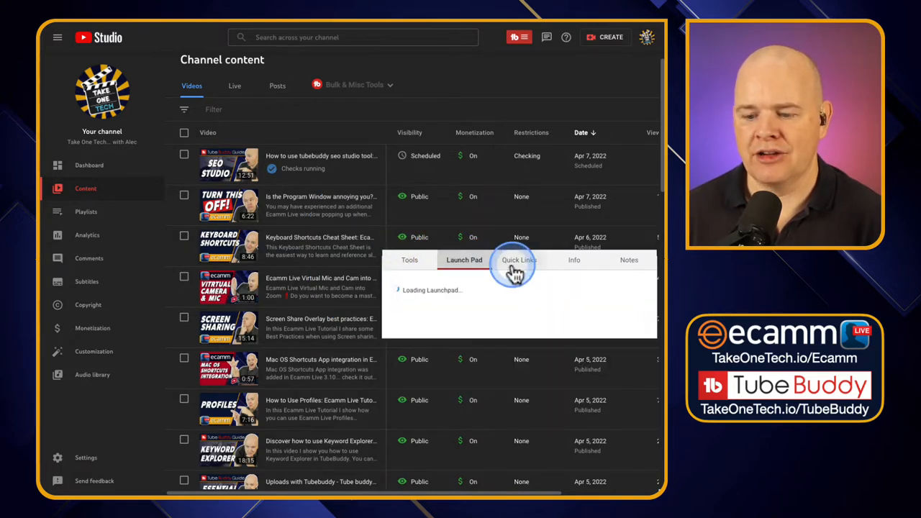
pyautogui.click(573, 259)
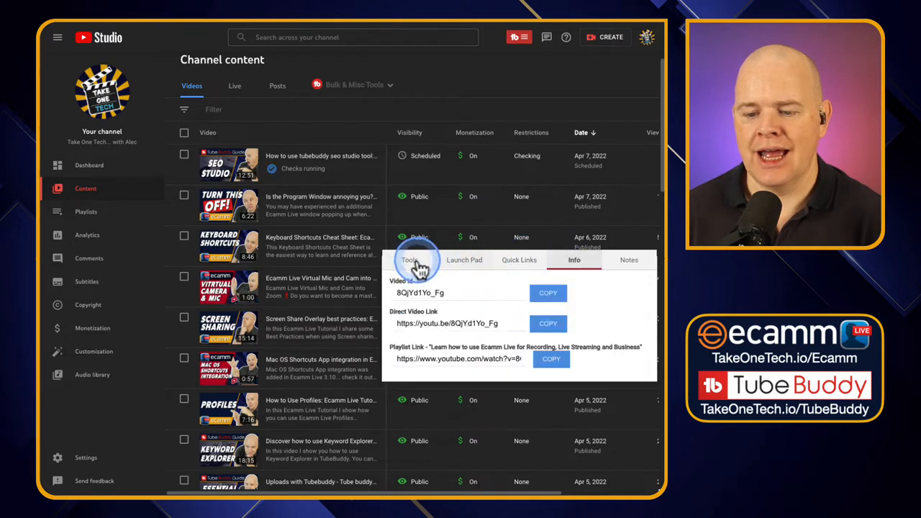
pyautogui.click(410, 260)
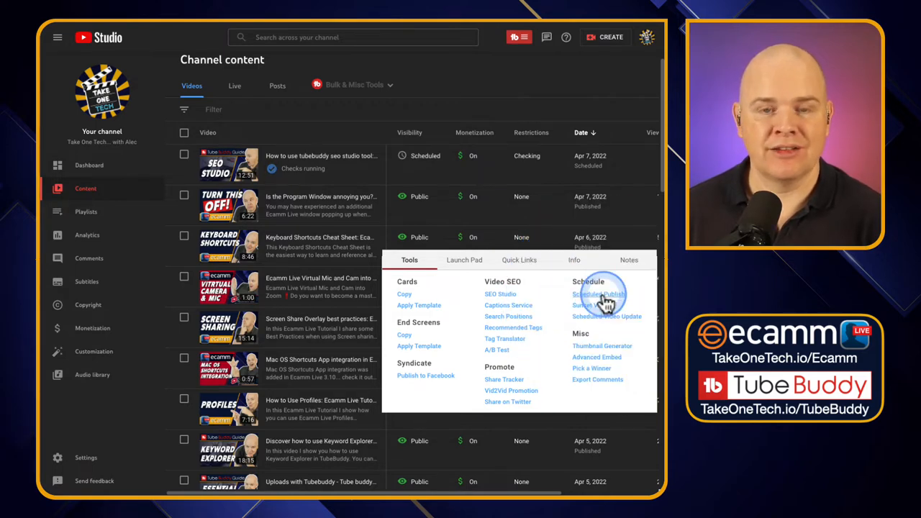
# - Open Scheduled Publish under Schedule for the Keyboard Shortcuts Cheat Sheet video
pyautogui.click(588, 294)
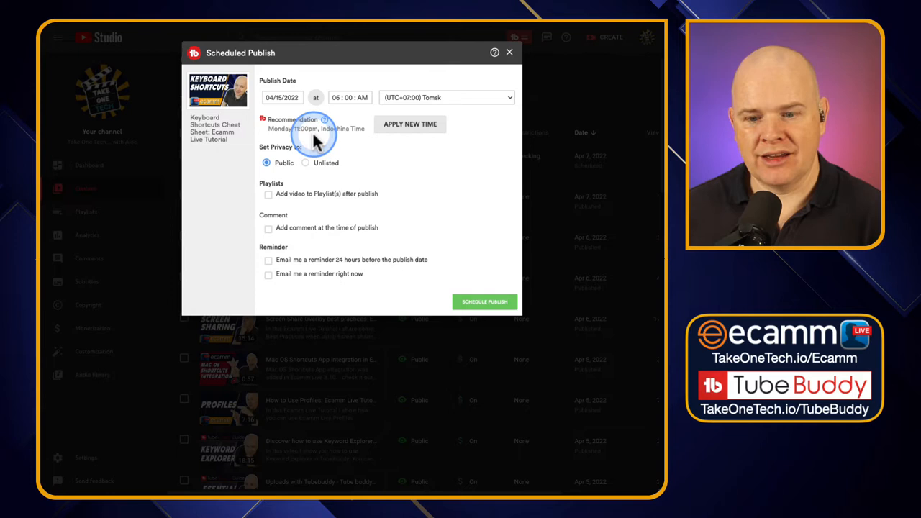
pyautogui.moveTo(263, 133)
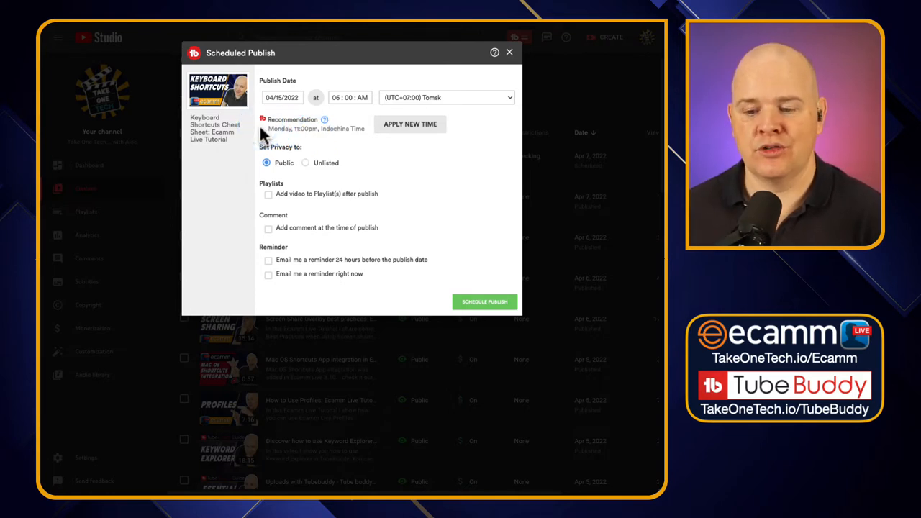
pyautogui.moveTo(311, 133)
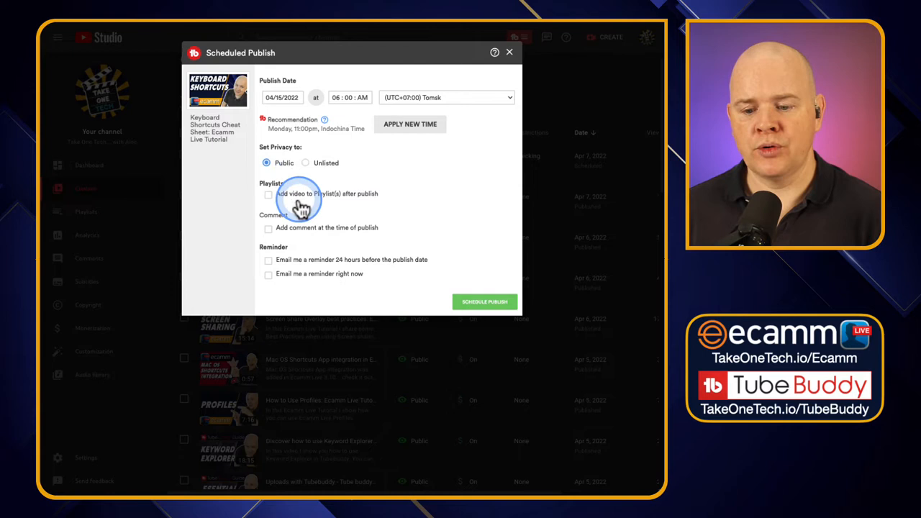
pyautogui.moveTo(338, 203)
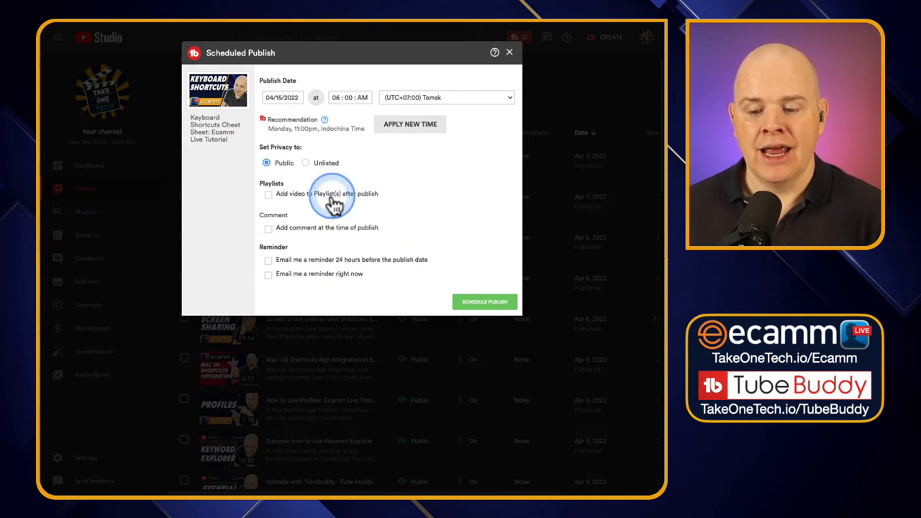
pyautogui.moveTo(268, 234)
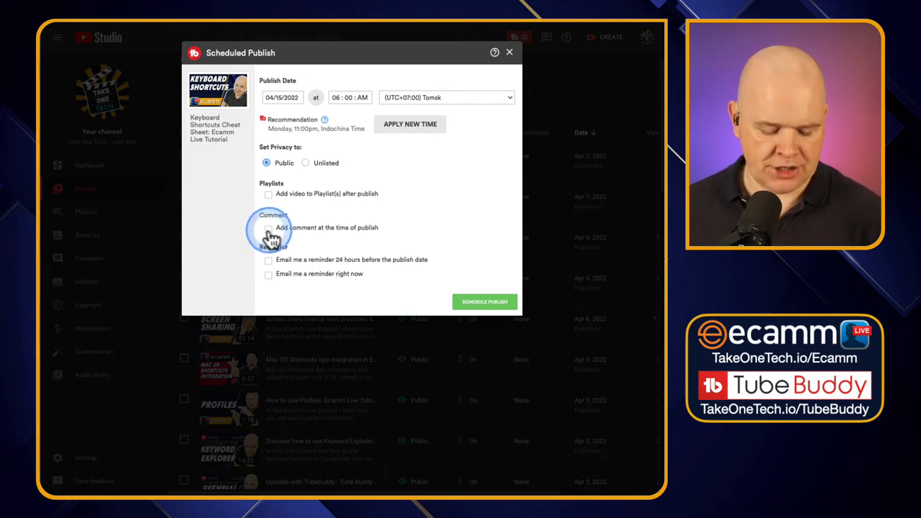
# - Enable 'Add comment at the time of publish' and enlarge the empty comment box
pyautogui.click(268, 227)
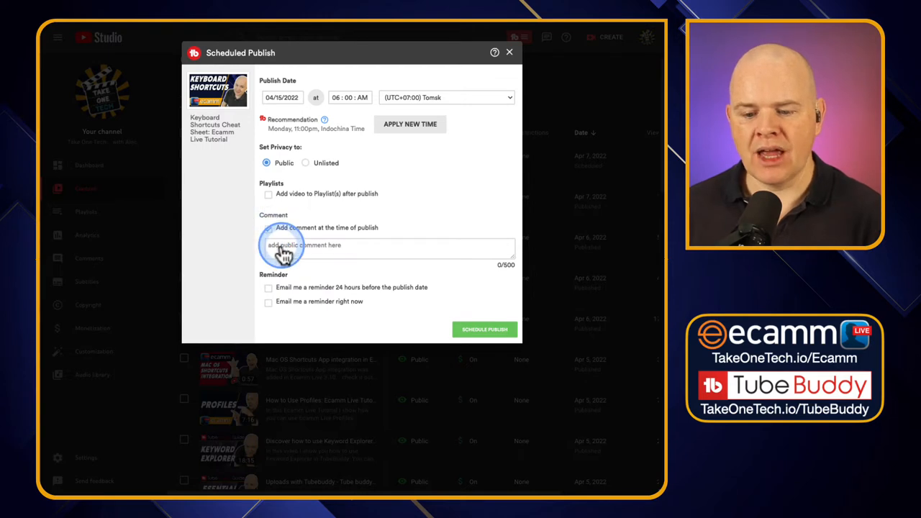
pyautogui.click(269, 227)
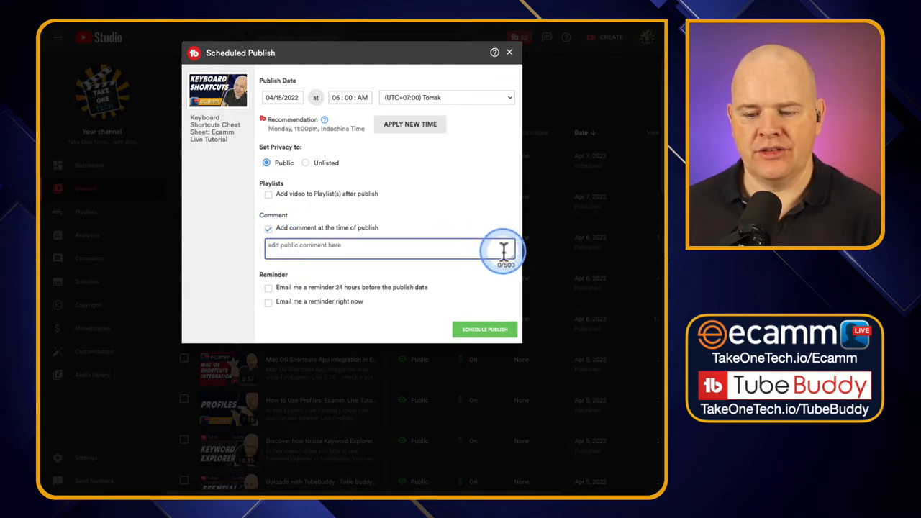
pyautogui.click(388, 248)
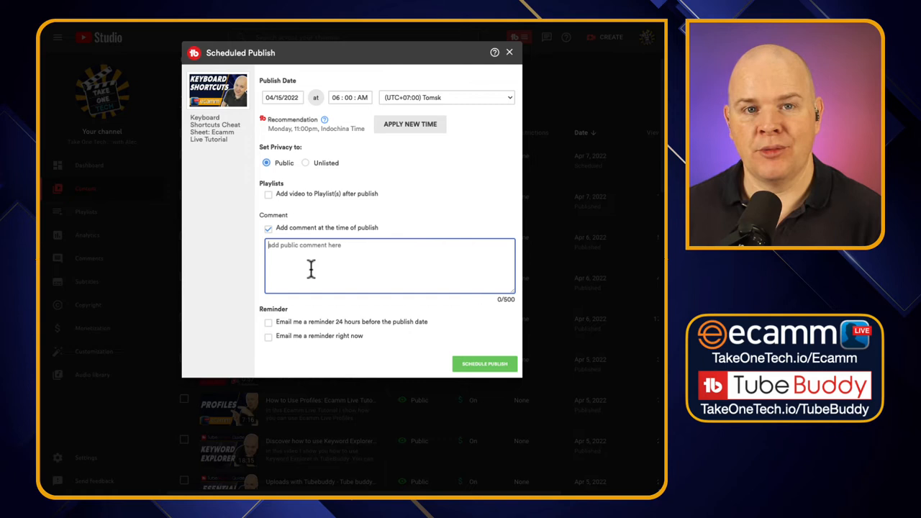
pyautogui.click(311, 267)
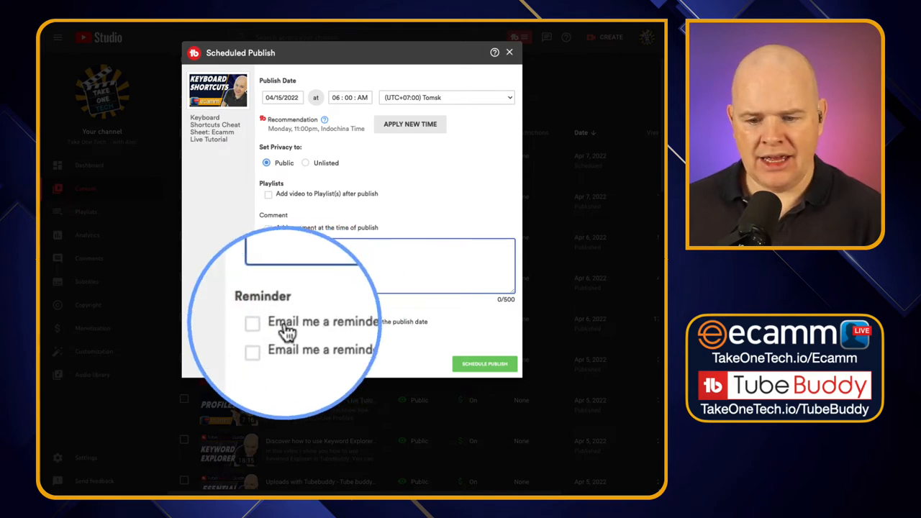
pyautogui.click(268, 228)
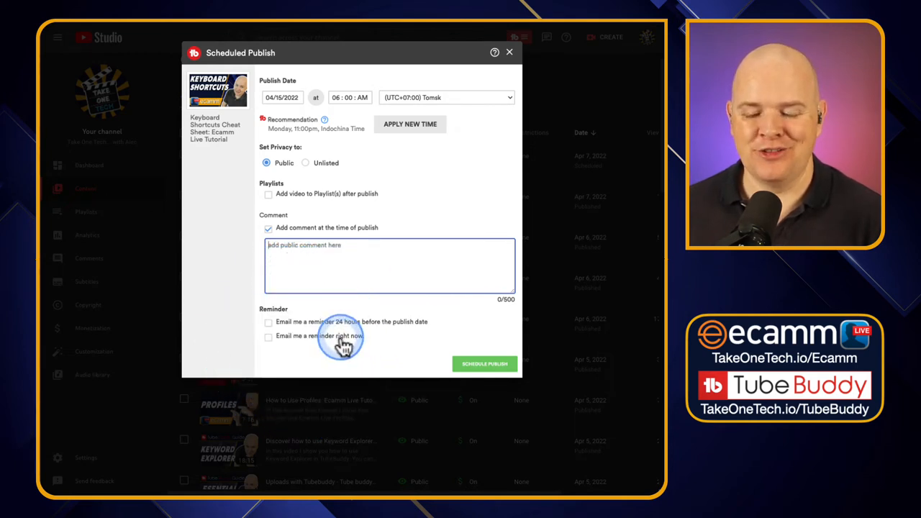
pyautogui.moveTo(316, 346)
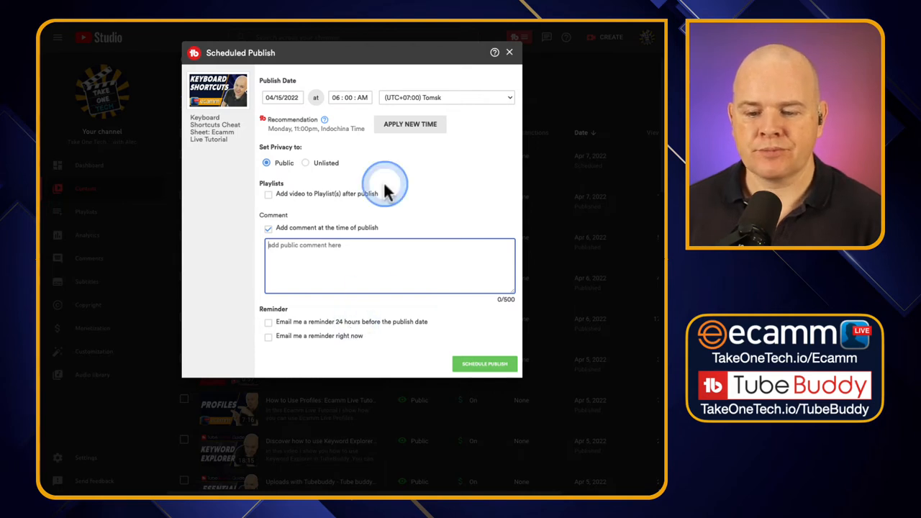
pyautogui.moveTo(345, 144)
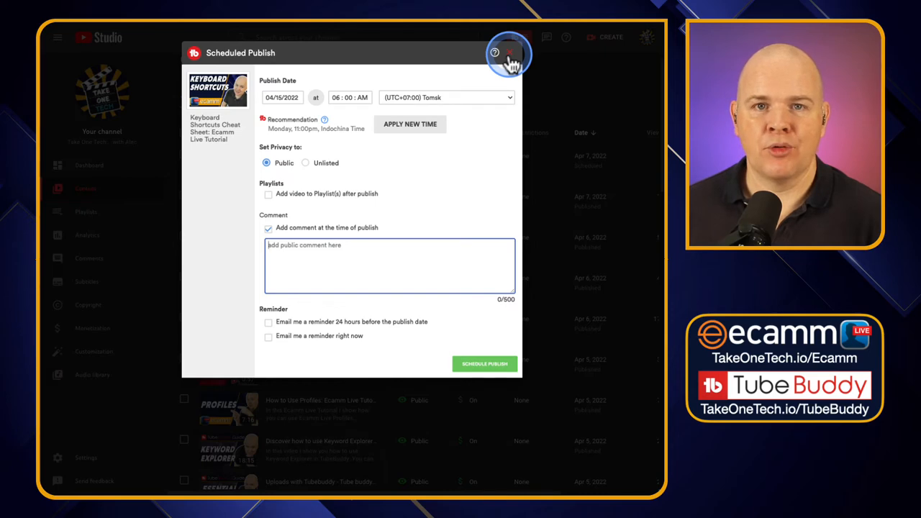
# - Close Scheduled Publish and open TubeBuddy's tools on the Program Window video row
pyautogui.click(507, 52)
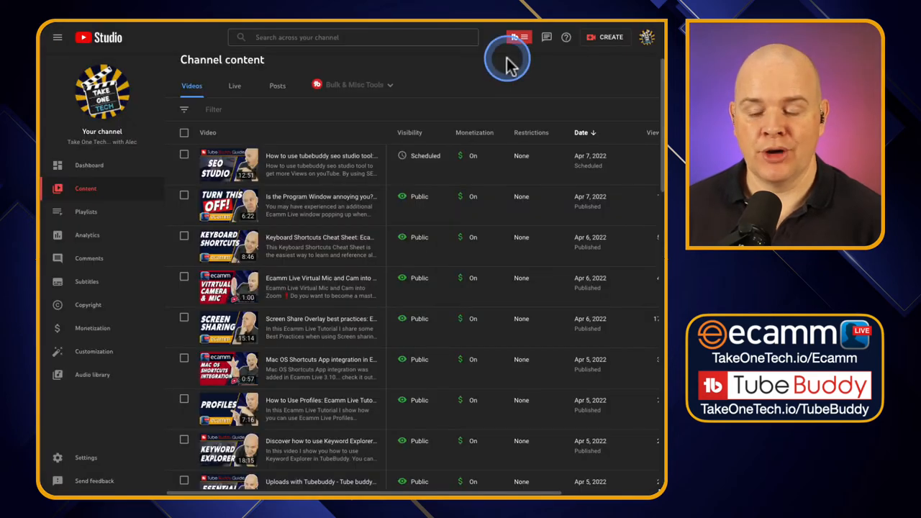
pyautogui.moveTo(425, 197)
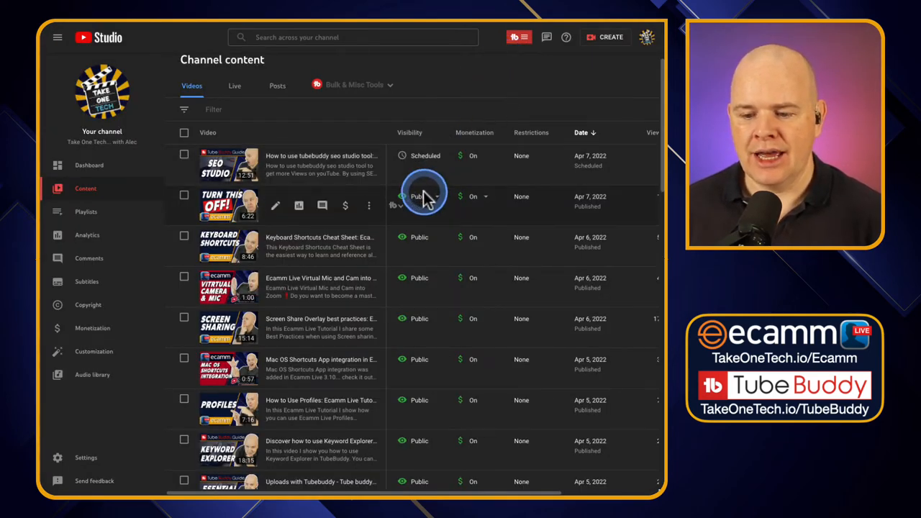
pyautogui.click(403, 205)
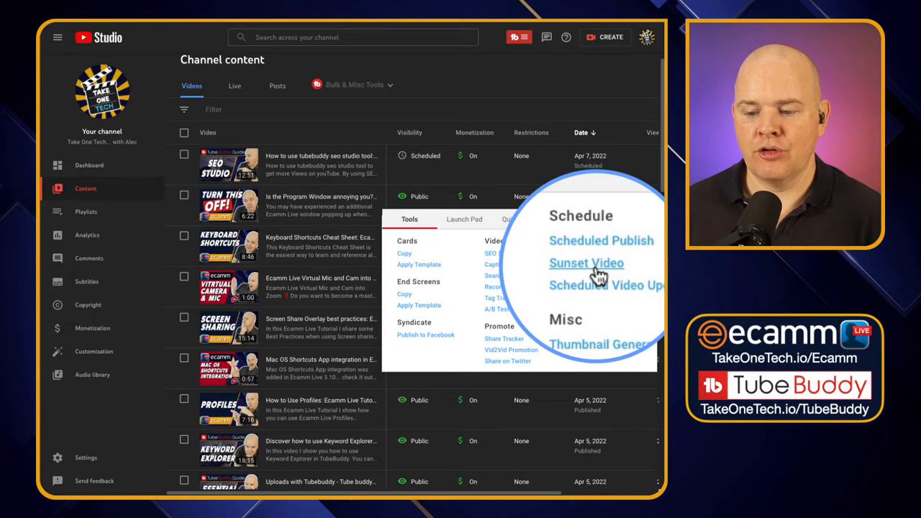
# - Open Sunset Video, switch Specific playlists to All playlists, and close without scheduling
pyautogui.click(585, 263)
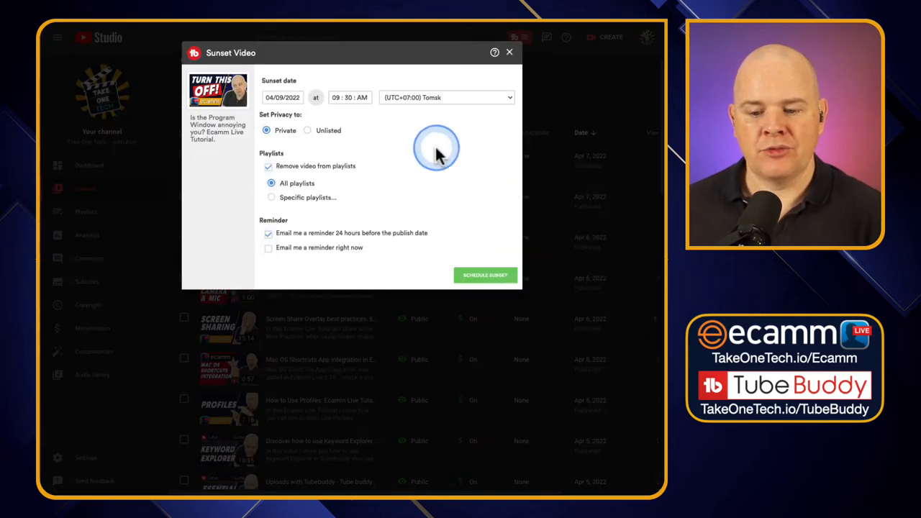
pyautogui.moveTo(439, 155)
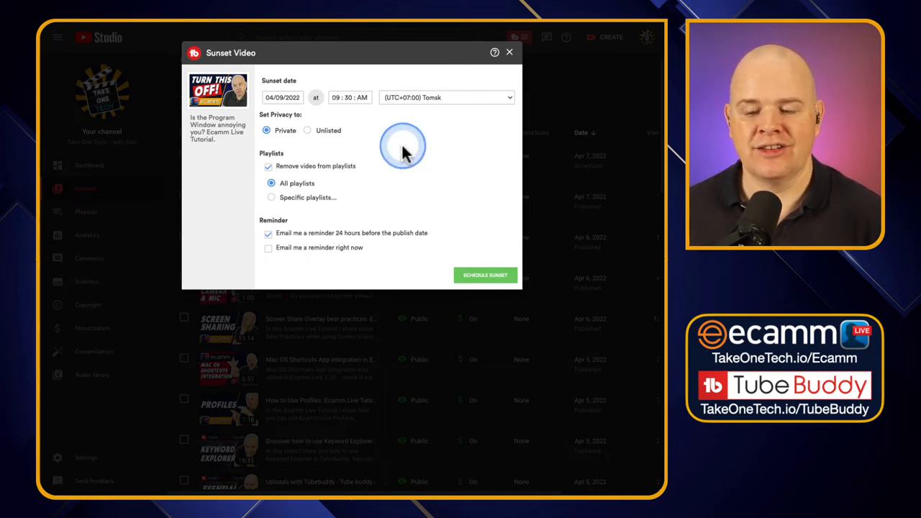
pyautogui.moveTo(267, 112)
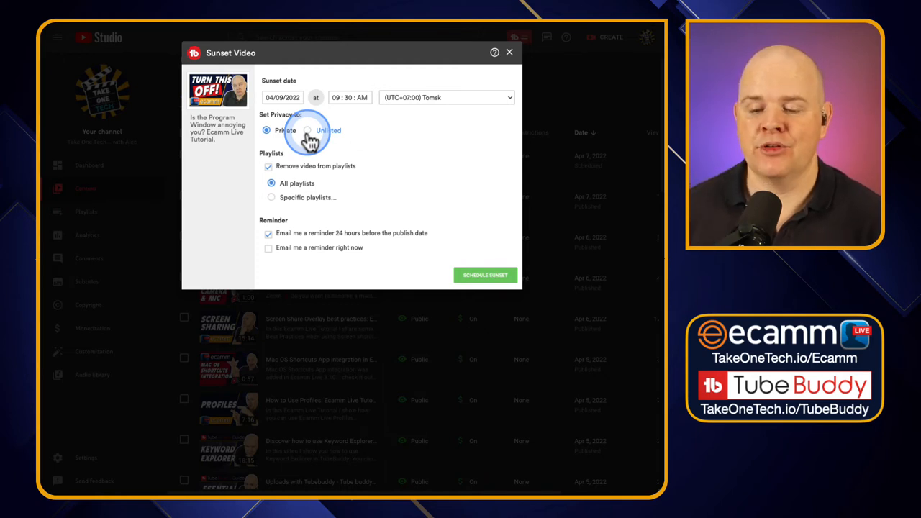
pyautogui.moveTo(313, 140)
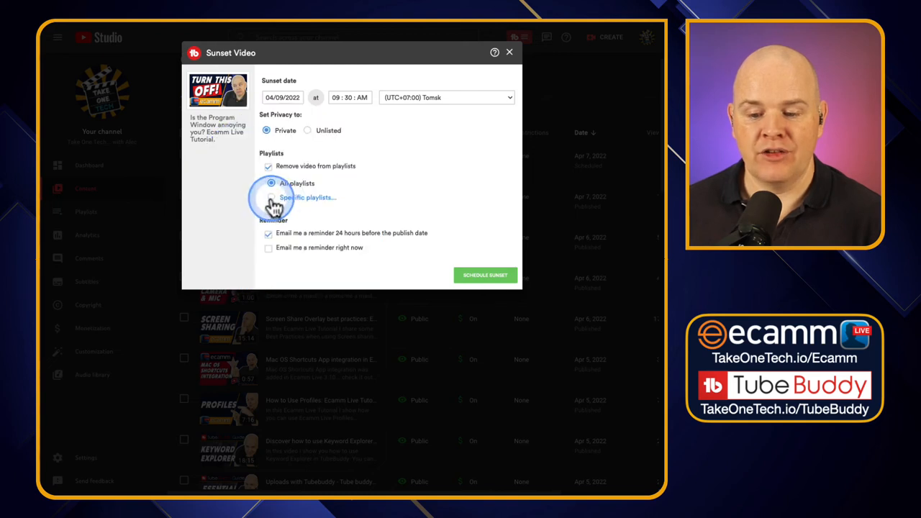
pyautogui.click(272, 197)
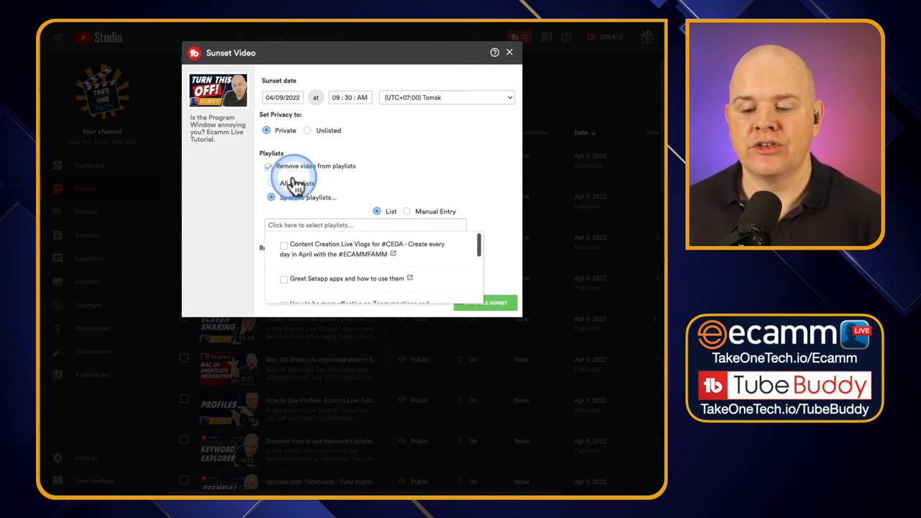
pyautogui.moveTo(272, 197)
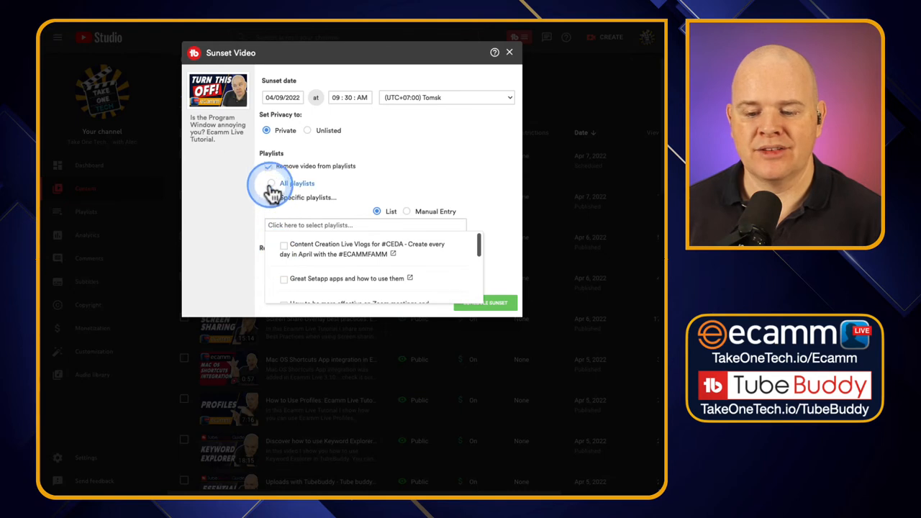
pyautogui.click(271, 182)
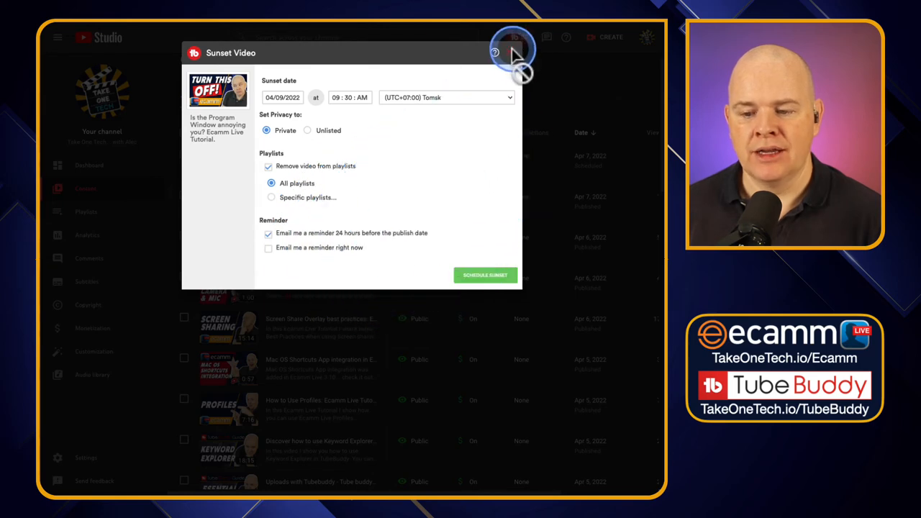
pyautogui.click(512, 74)
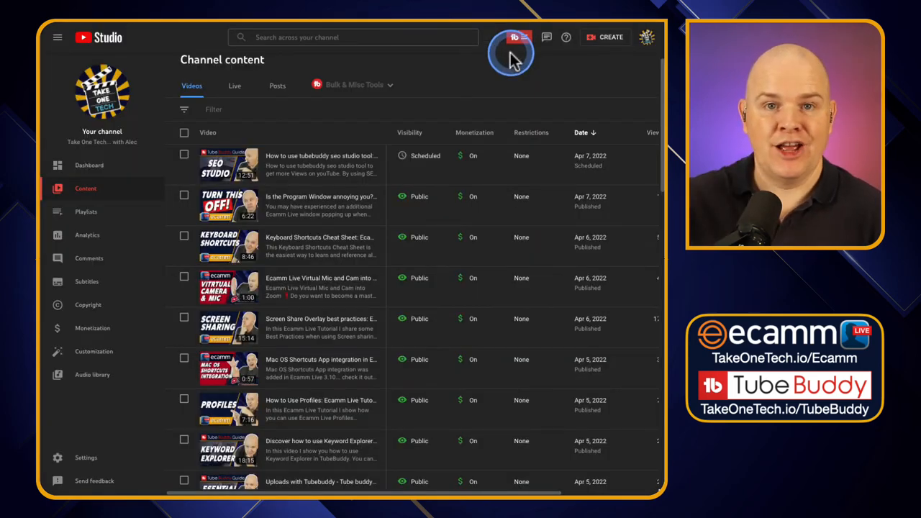
pyautogui.moveTo(515, 57)
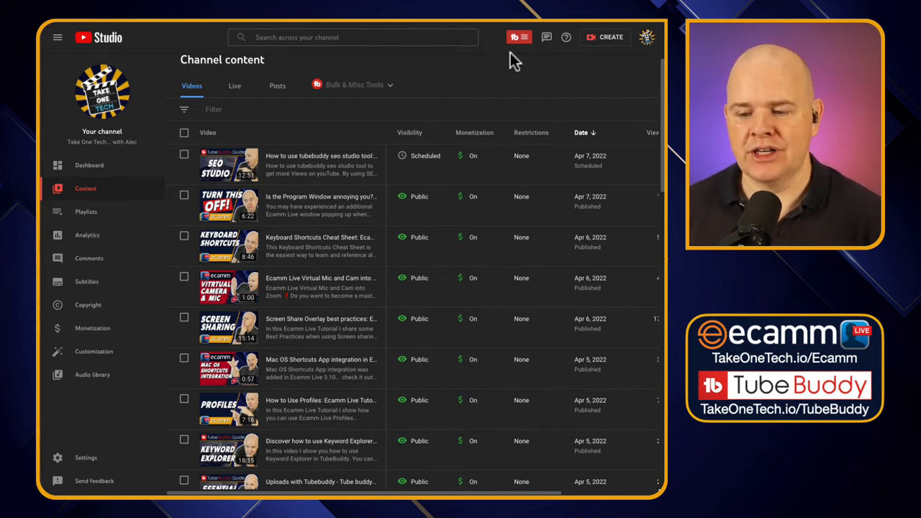
# - Launch Scheduled Video Update from TubeBuddy's menu on the Program Window video
pyautogui.click(398, 206)
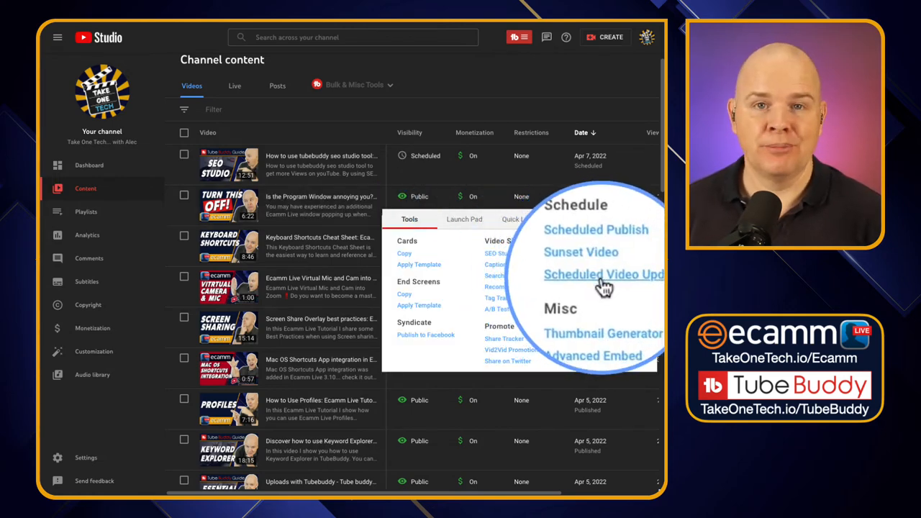
pyautogui.click(603, 275)
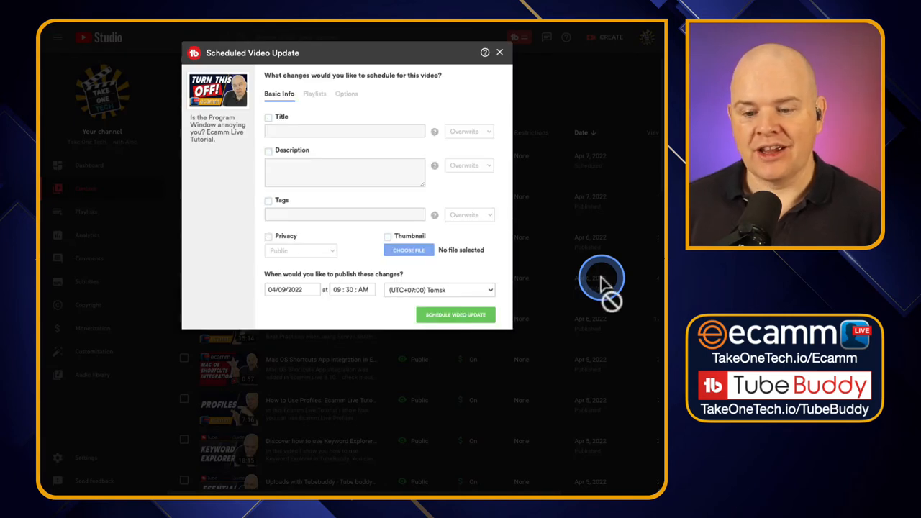
pyautogui.moveTo(372, 116)
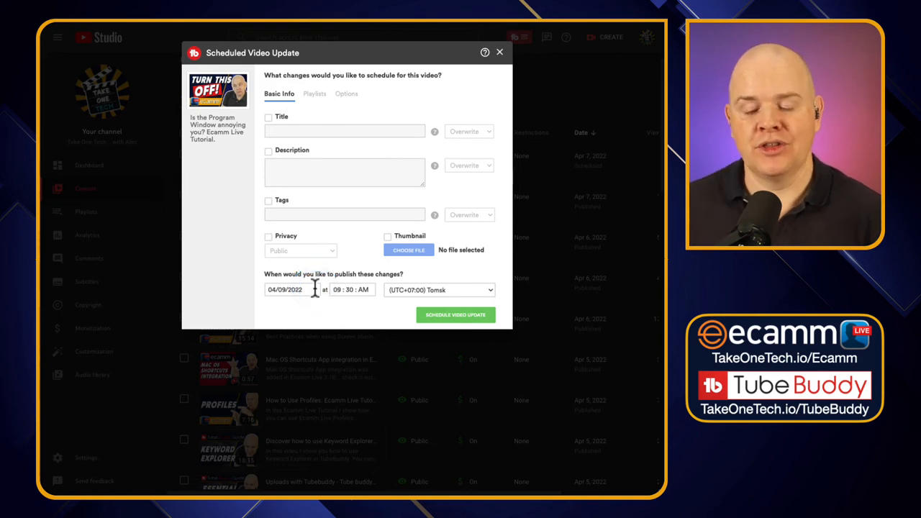
# - Tick the Title checkbox on the Basic Info tab
pyautogui.click(331, 292)
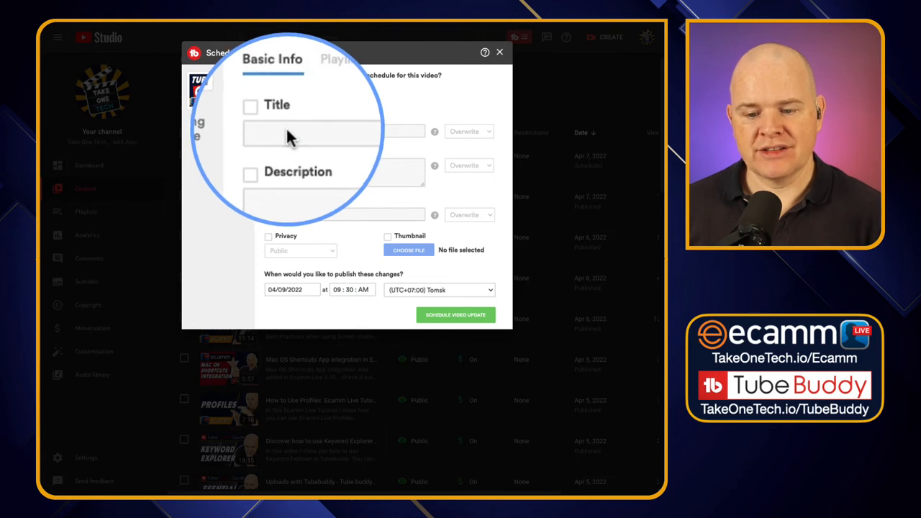
pyautogui.moveTo(317, 241)
pyautogui.write('X')
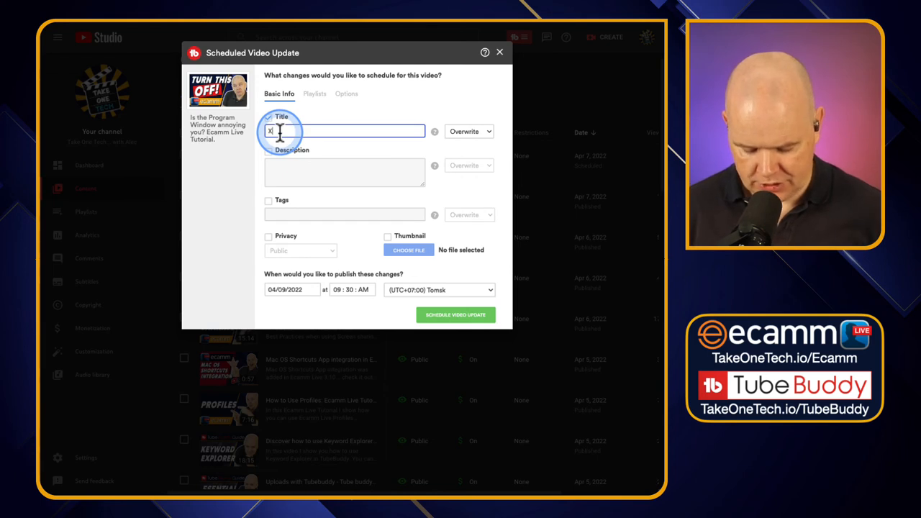
# - Enter title XYZ with Overwrite mode kept, and enable the Description update
pyautogui.write('YZ')
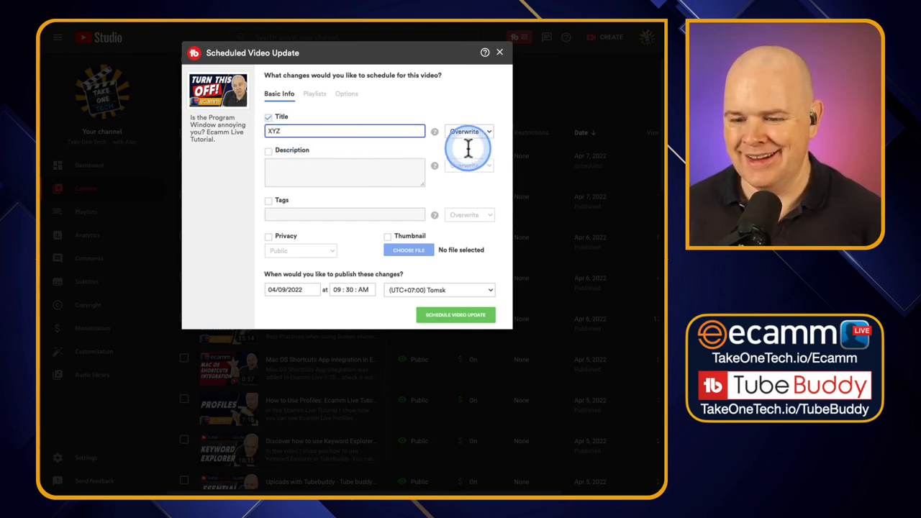
pyautogui.click(469, 131)
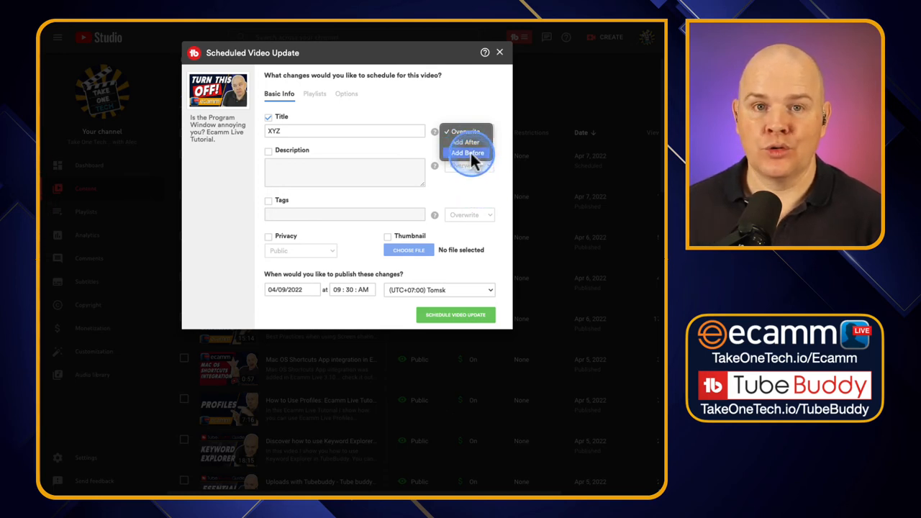
pyautogui.click(468, 131)
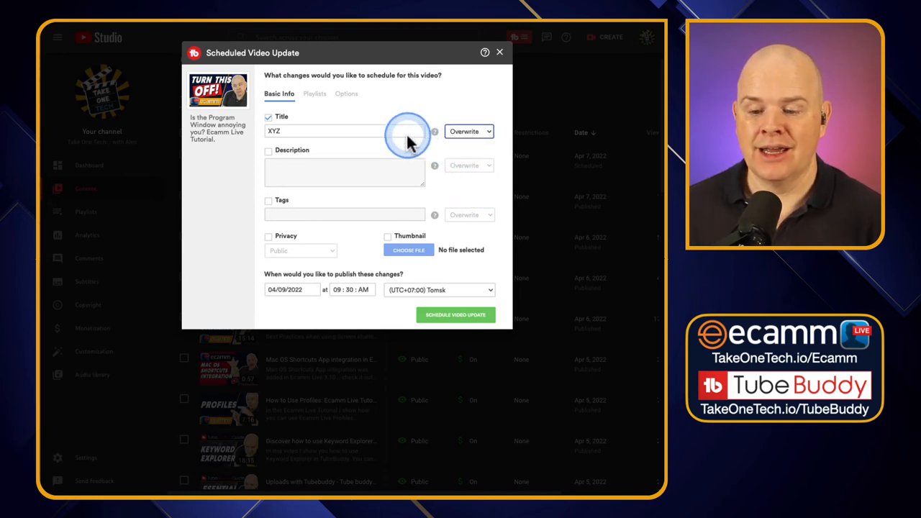
pyautogui.moveTo(269, 160)
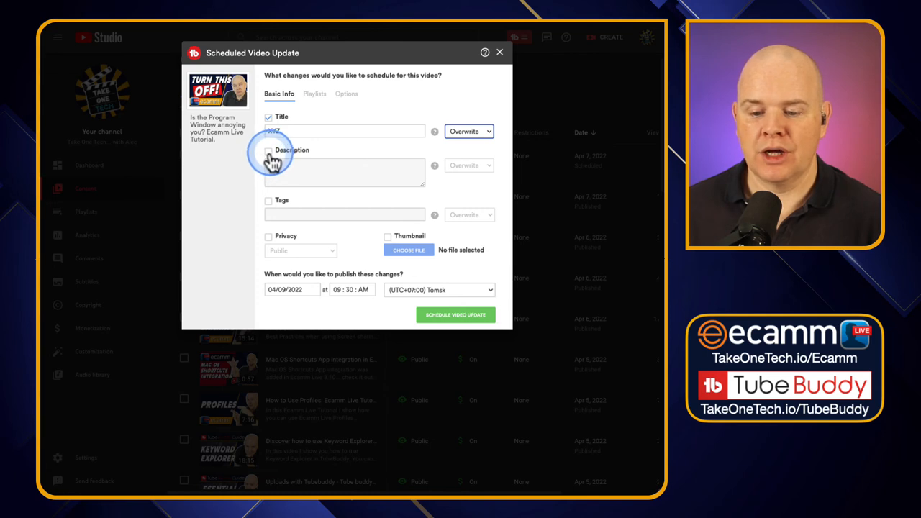
pyautogui.click(268, 150)
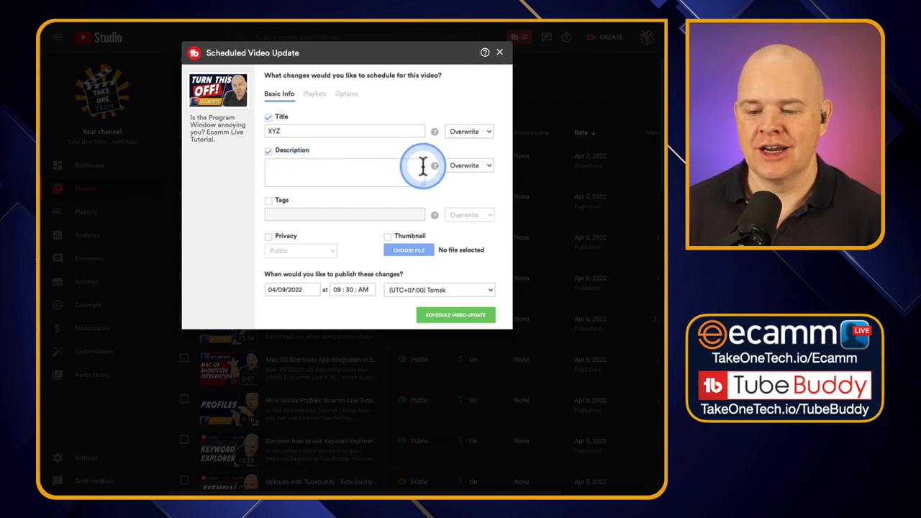
pyautogui.moveTo(421, 189)
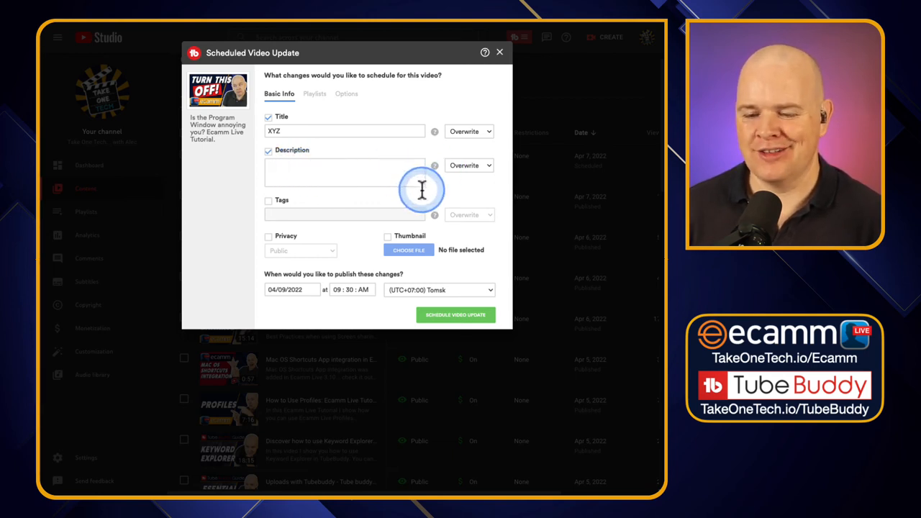
pyautogui.moveTo(291, 168)
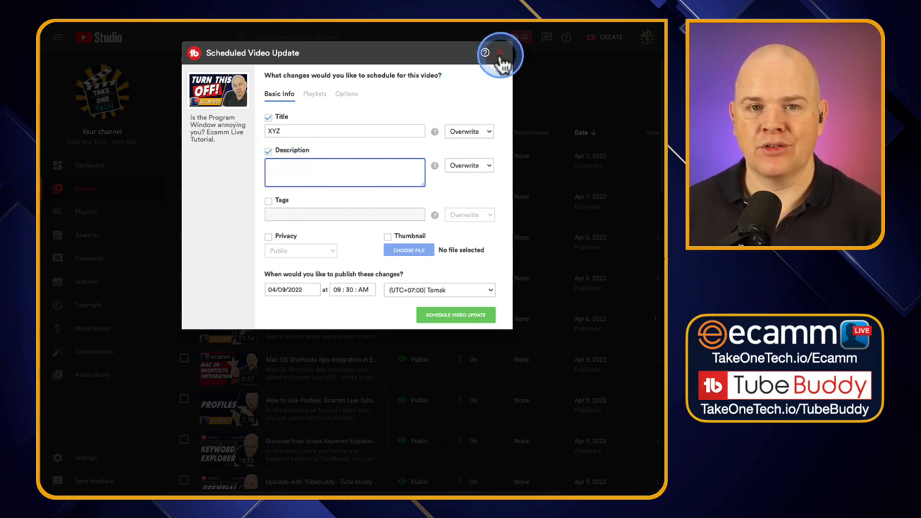
# - Close Scheduled Video Update, reopen the TubeBuddy row menu, and dismiss it
pyautogui.click(485, 51)
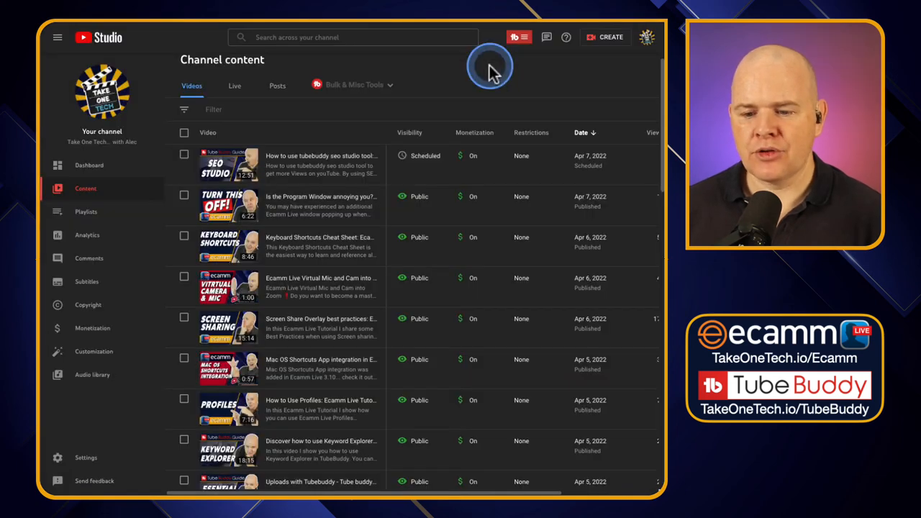
pyautogui.click(392, 205)
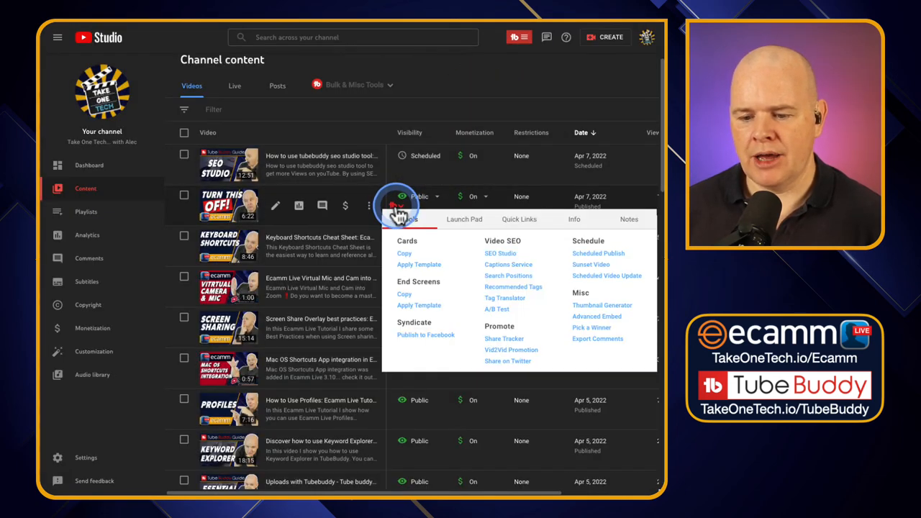
pyautogui.click(342, 99)
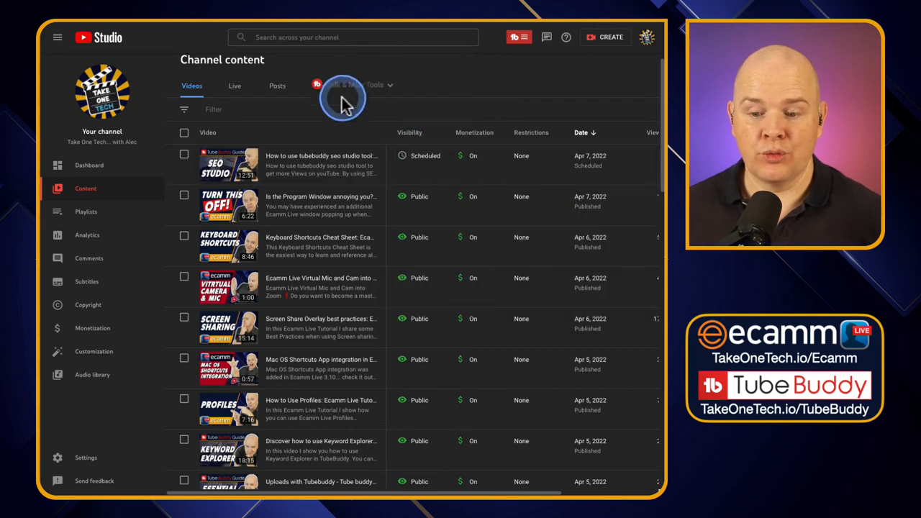
pyautogui.moveTo(475, 96)
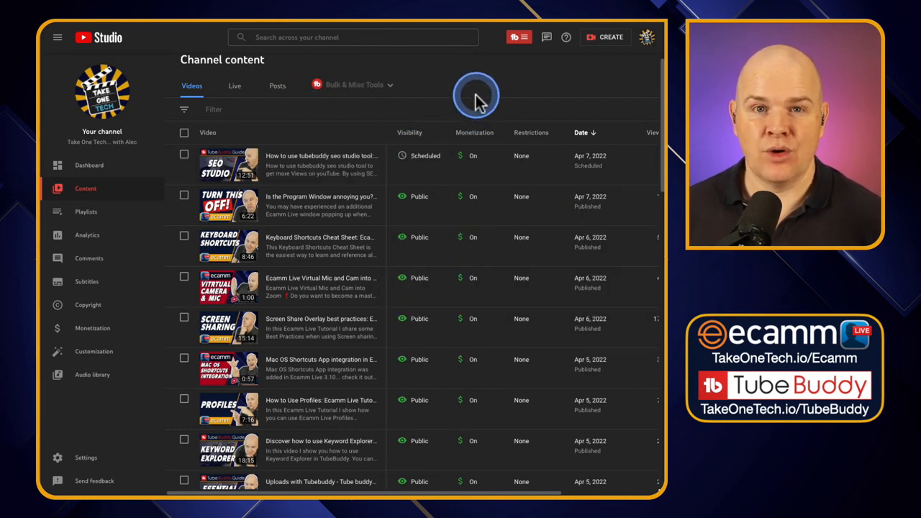